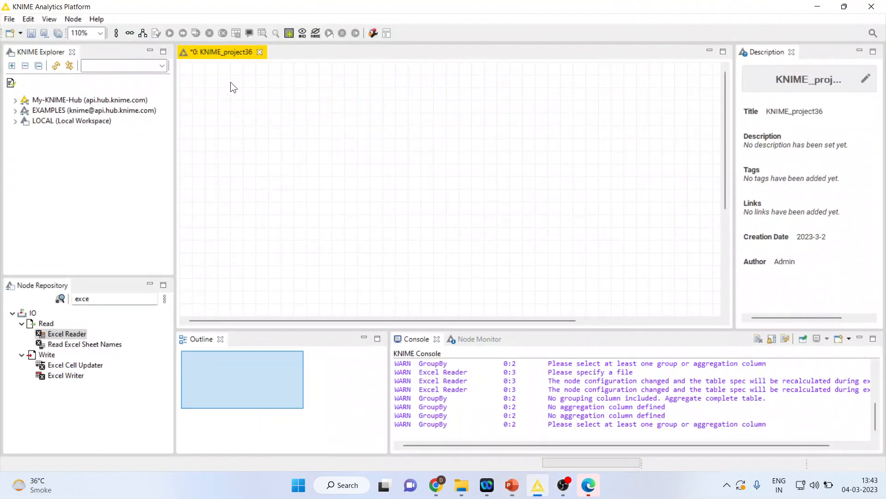
Clear the node search and expand IO > Read to reveal the Excel Reader node
{"action": "left_click", "coordinate": [66, 333]}
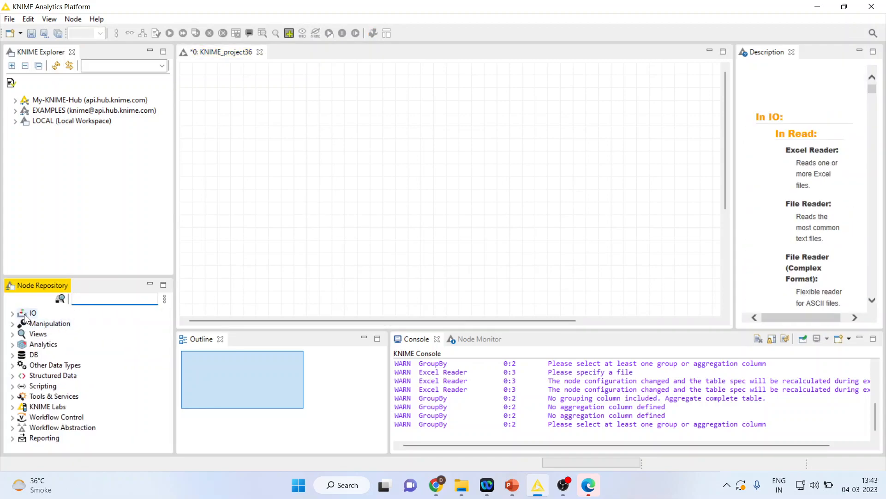
{"action": "left_click", "coordinate": [12, 313]}
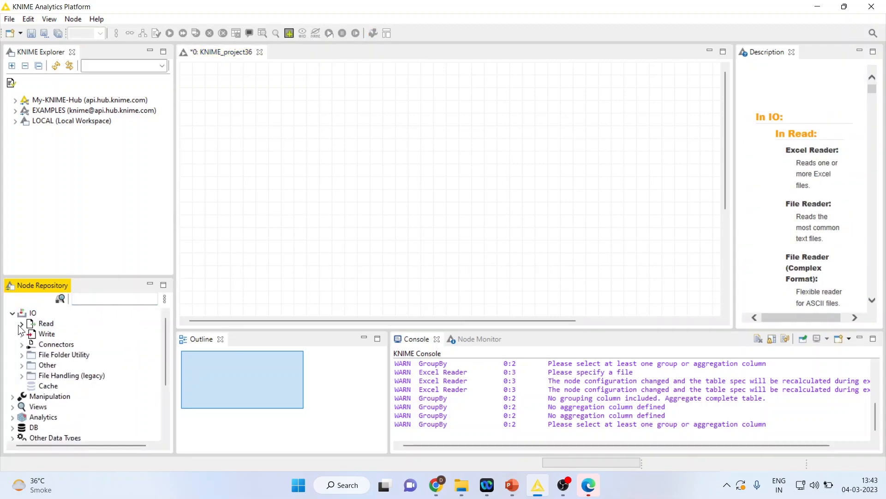
{"action": "left_click", "coordinate": [20, 323]}
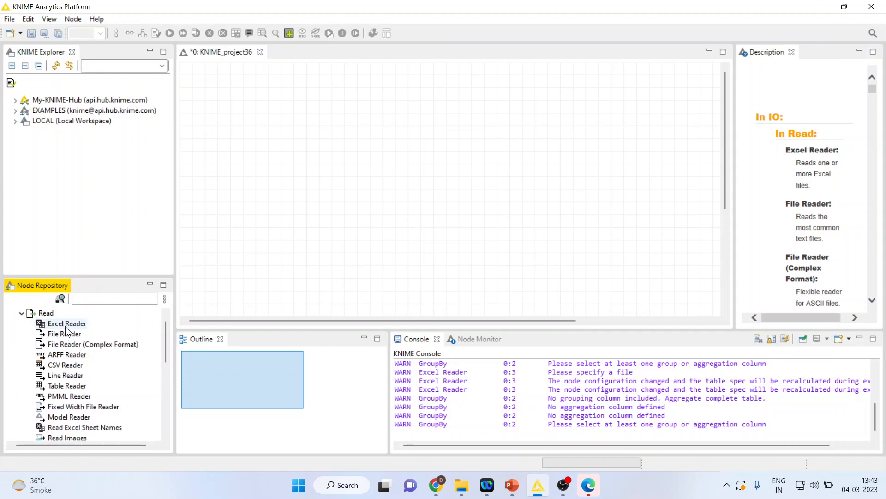
Add an Excel Reader node reading D:\Knime\Data\customer-churn-data.xlsx
{"action": "left_click_drag", "start_coordinate": [67, 322], "coordinate": [470, 201]}
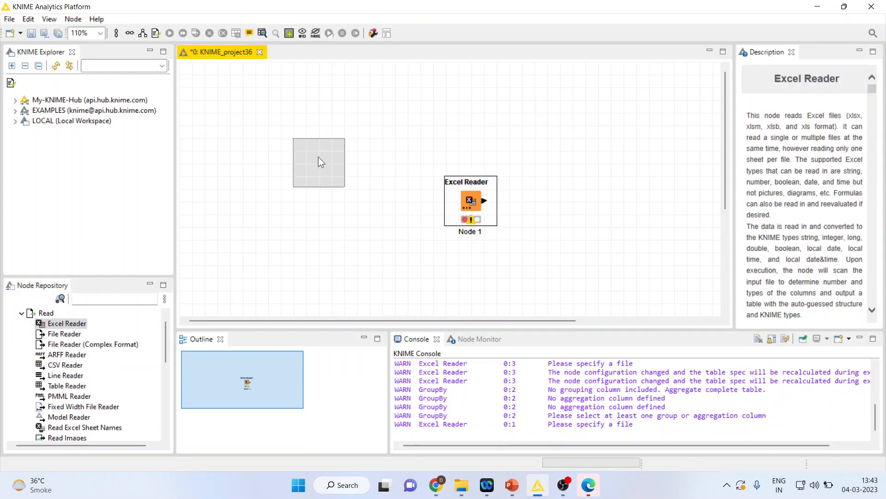
{"action": "double_click", "coordinate": [470, 201]}
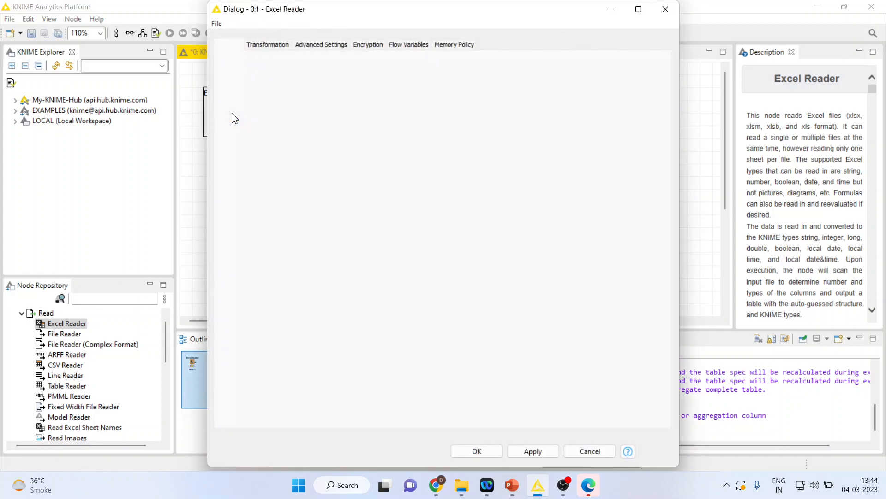
{"action": "left_click", "coordinate": [229, 44]}
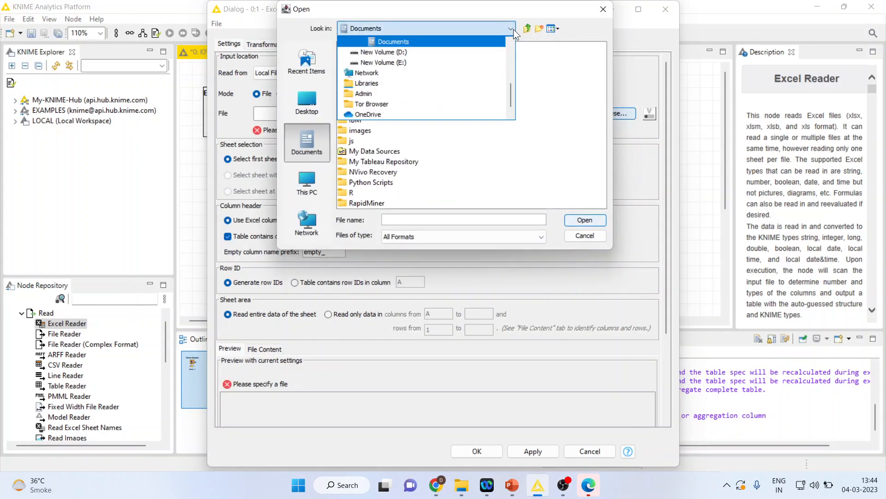
{"action": "left_click", "coordinate": [384, 52]}
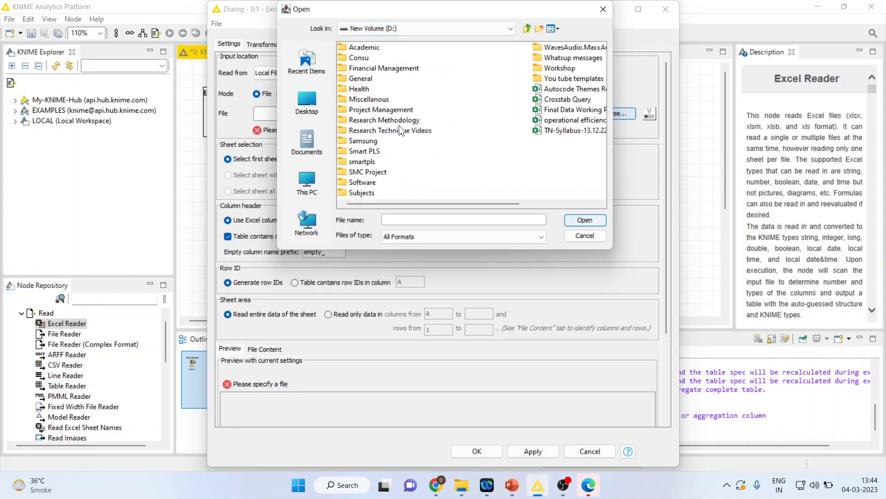
{"action": "double_click", "coordinate": [387, 120]}
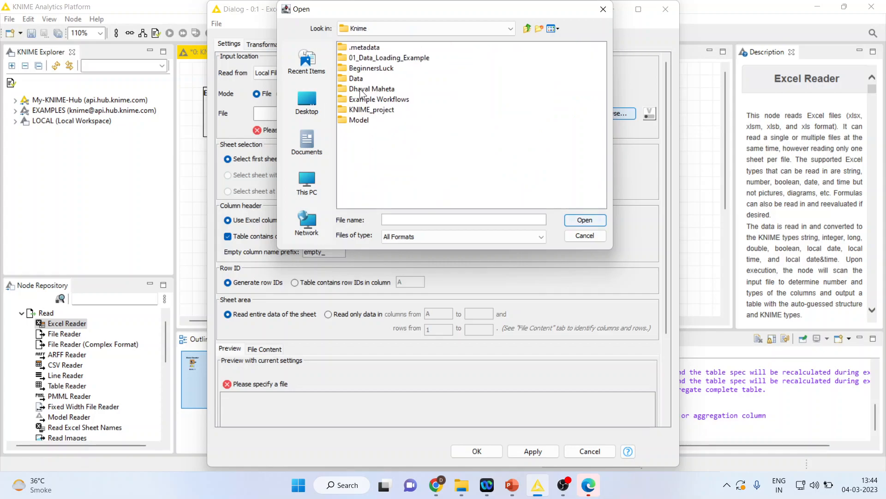
{"action": "double_click", "coordinate": [355, 78]}
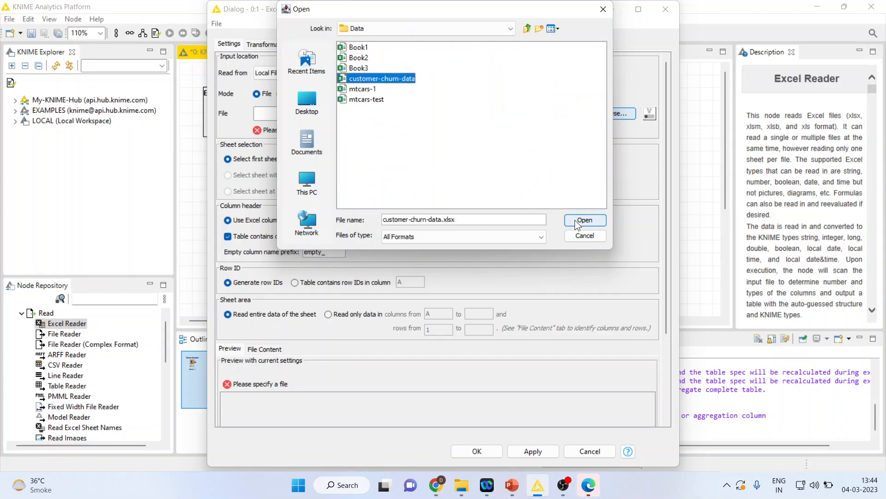
{"action": "left_click", "coordinate": [584, 220]}
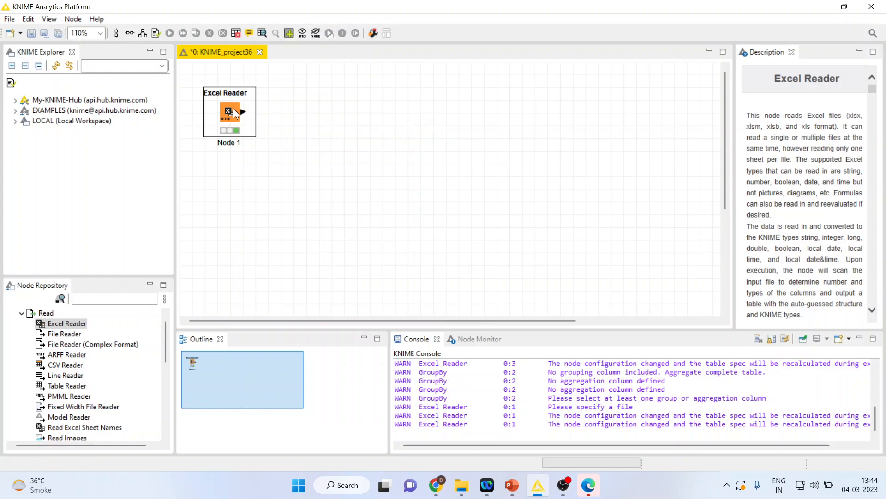
View the Excel Reader's output table and inspect Gender and Churn values in the first rows
{"action": "double_click", "coordinate": [229, 111]}
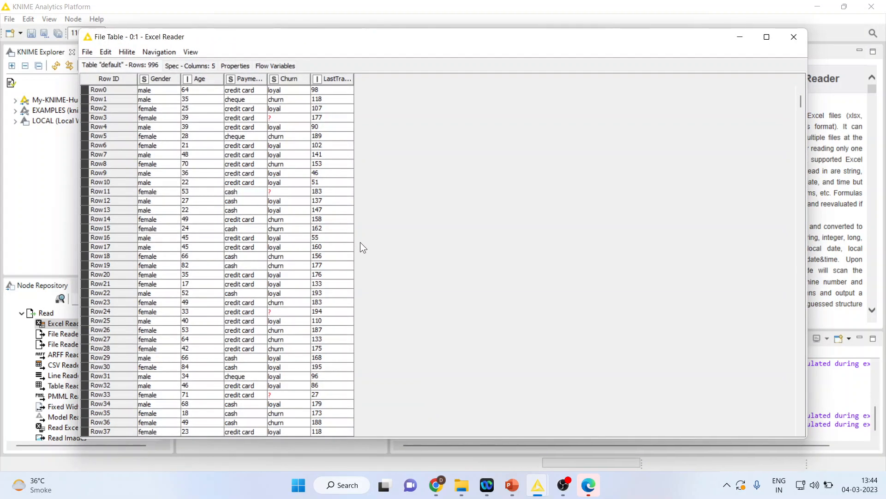
{"action": "mouse_move", "coordinate": [222, 172]}
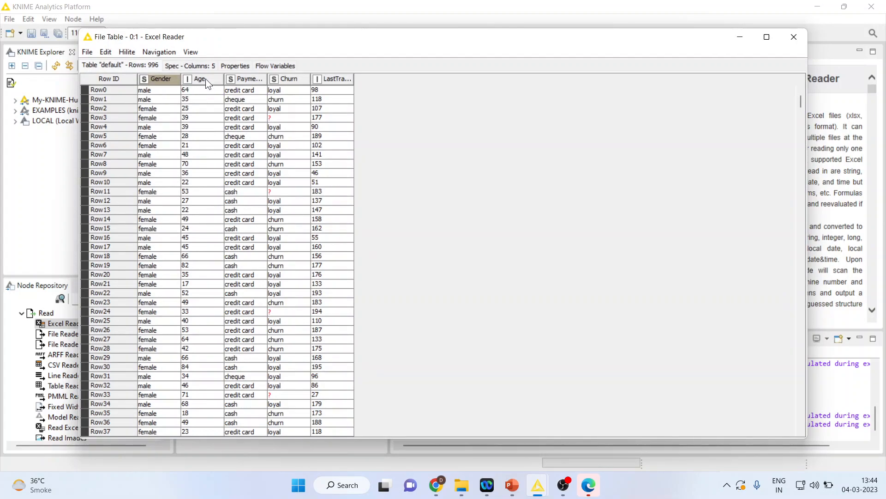
{"action": "mouse_move", "coordinate": [347, 94]}
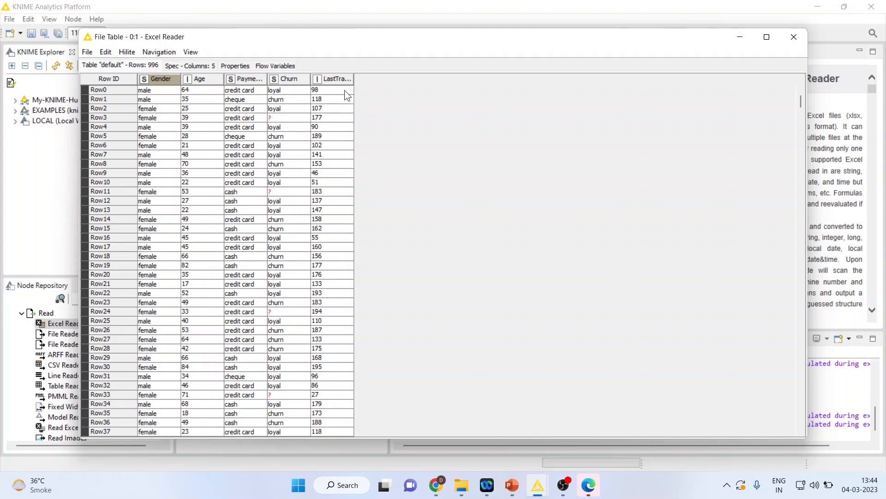
{"action": "mouse_move", "coordinate": [289, 79]}
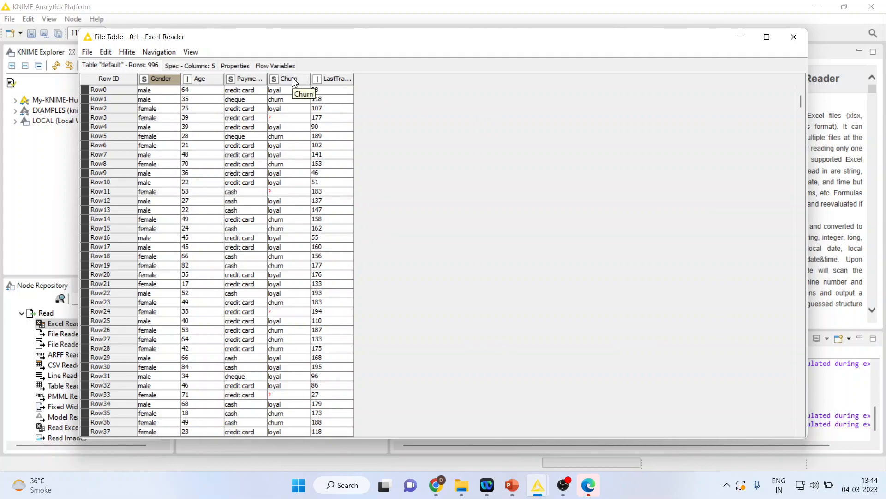
{"action": "mouse_move", "coordinate": [340, 78]}
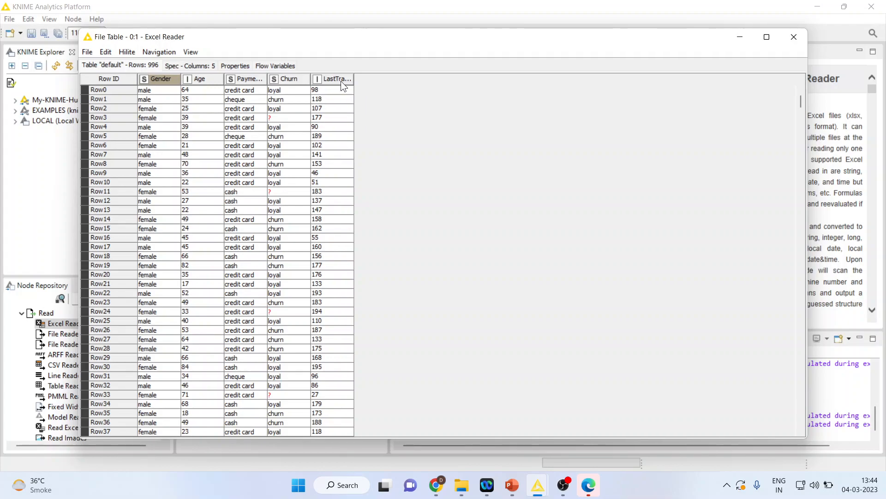
{"action": "mouse_move", "coordinate": [166, 87]}
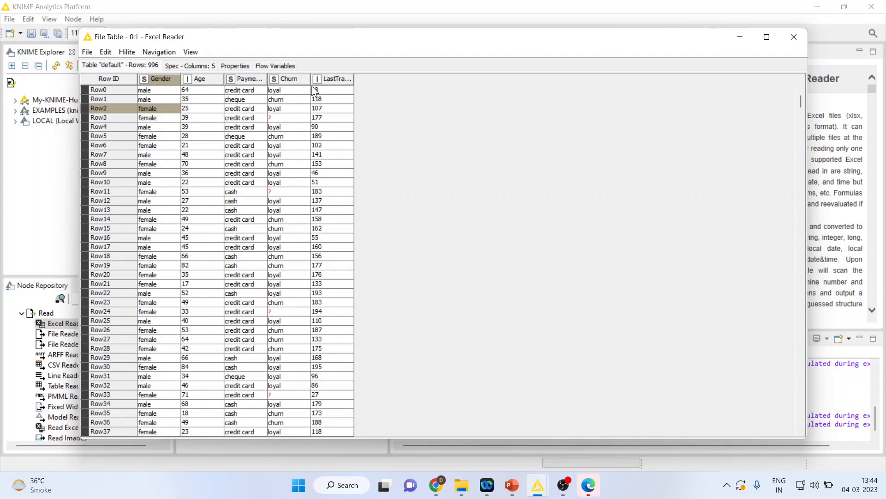
{"action": "left_click", "coordinate": [307, 79]}
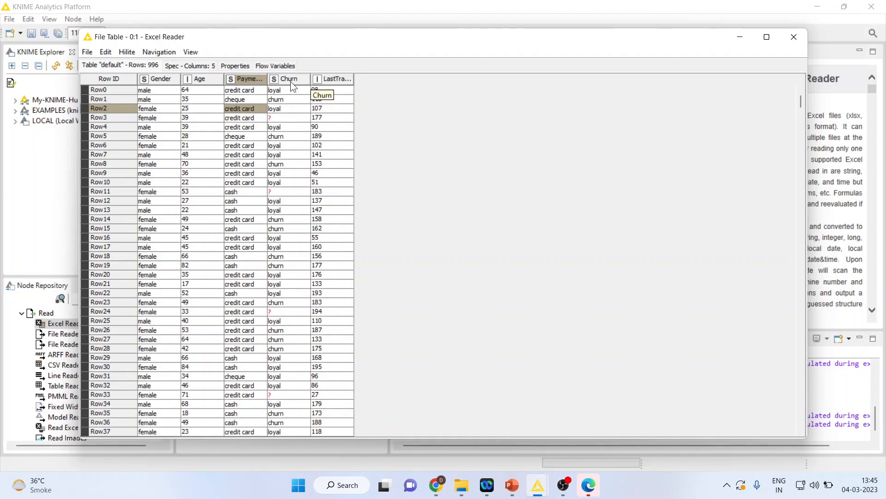
{"action": "left_click", "coordinate": [288, 78]}
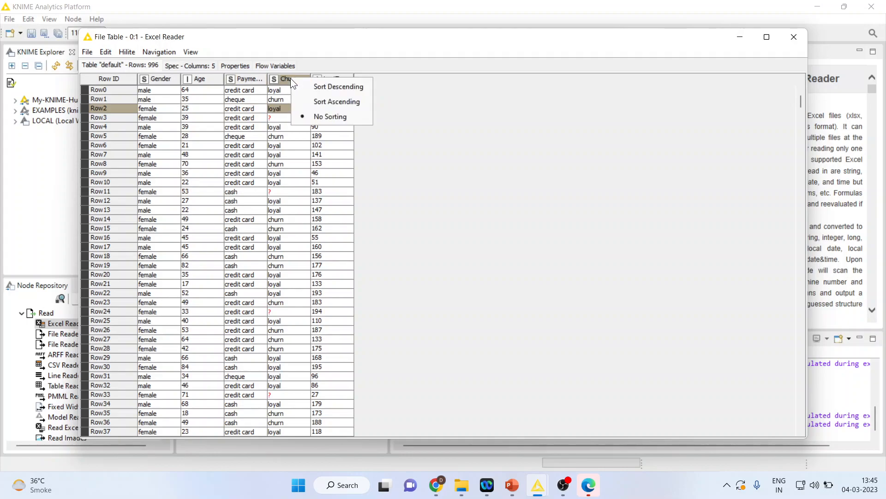
{"action": "left_click", "coordinate": [330, 117]}
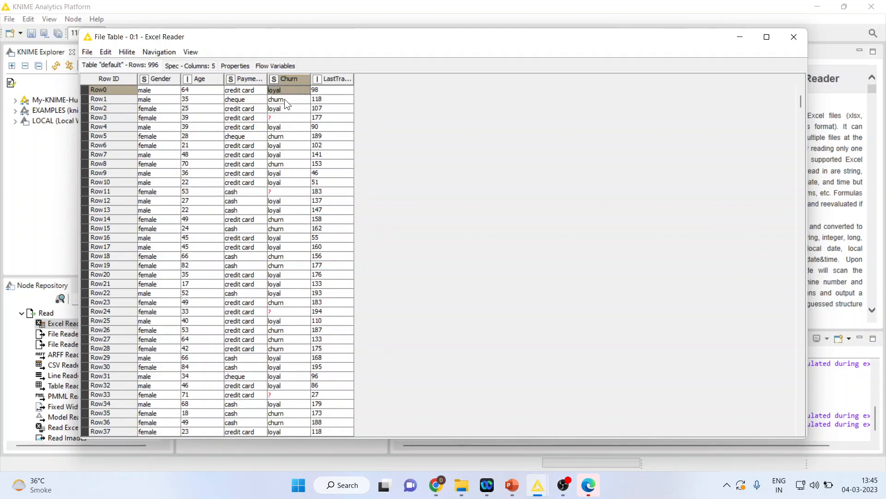
{"action": "left_click", "coordinate": [276, 99]}
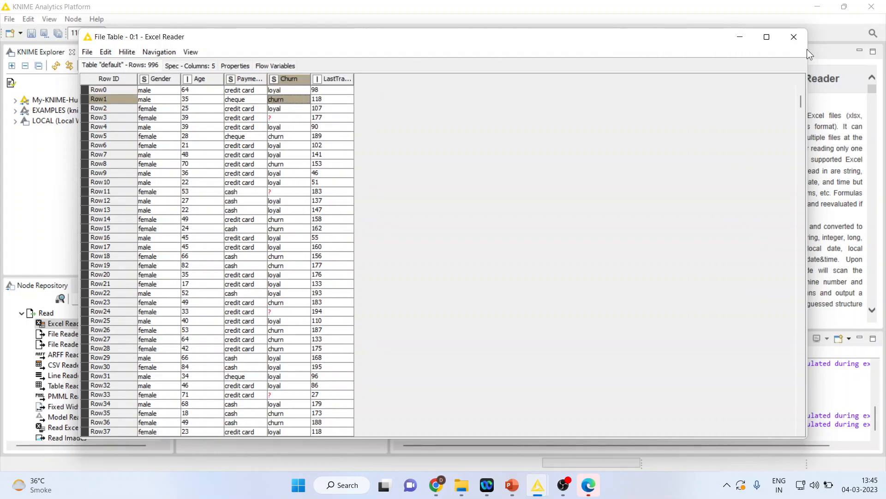
Close the table, find GroupBy by searching 'gr', and bring up its context menu
{"action": "left_click", "coordinate": [794, 37]}
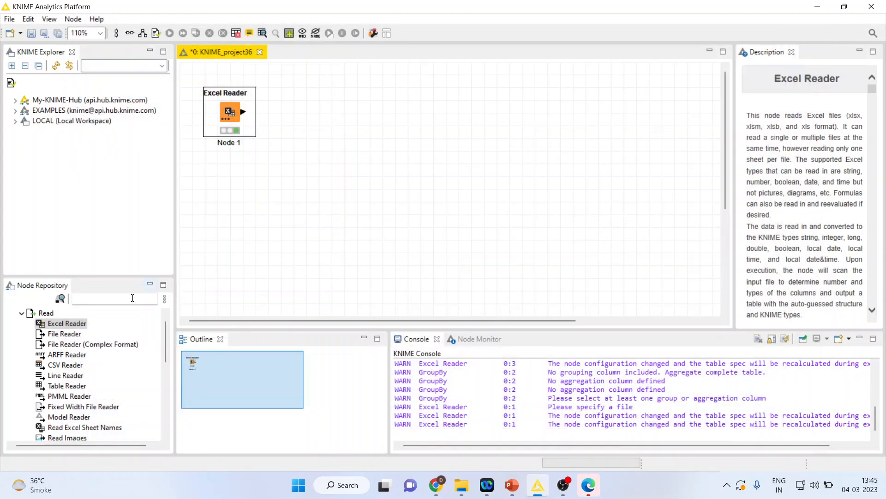
{"action": "type", "text": "grou"}
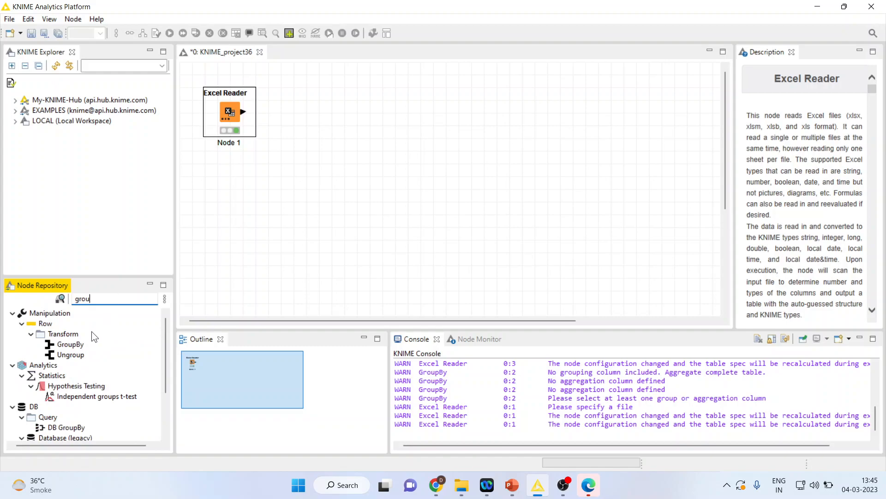
{"action": "right_click", "coordinate": [293, 110]}
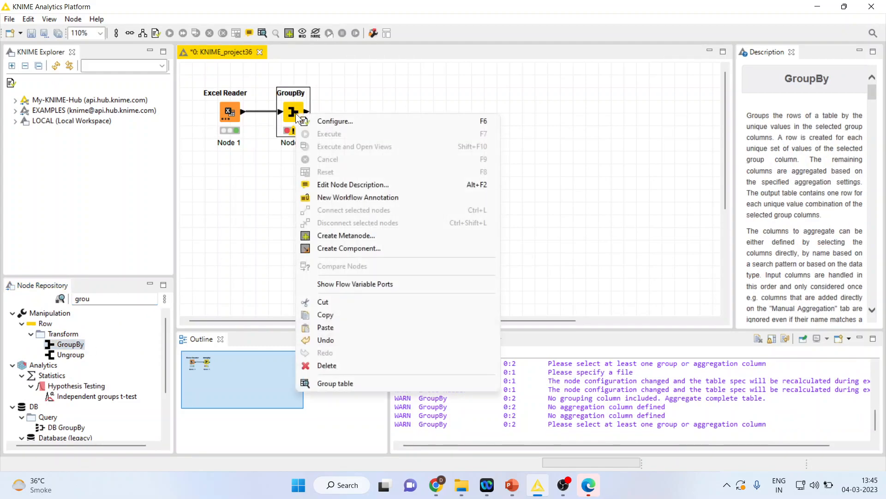
Open the GroupBy settings and make Gender the grouping column
{"action": "left_click", "coordinate": [335, 121]}
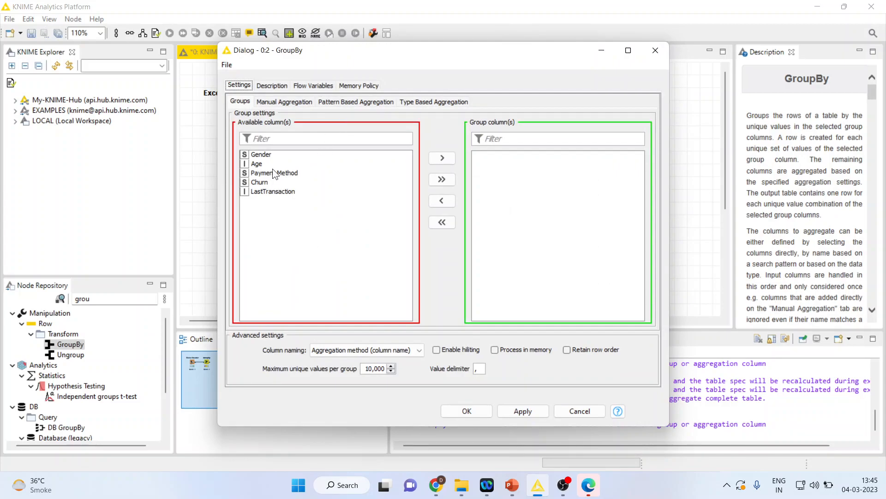
{"action": "left_click", "coordinate": [261, 155]}
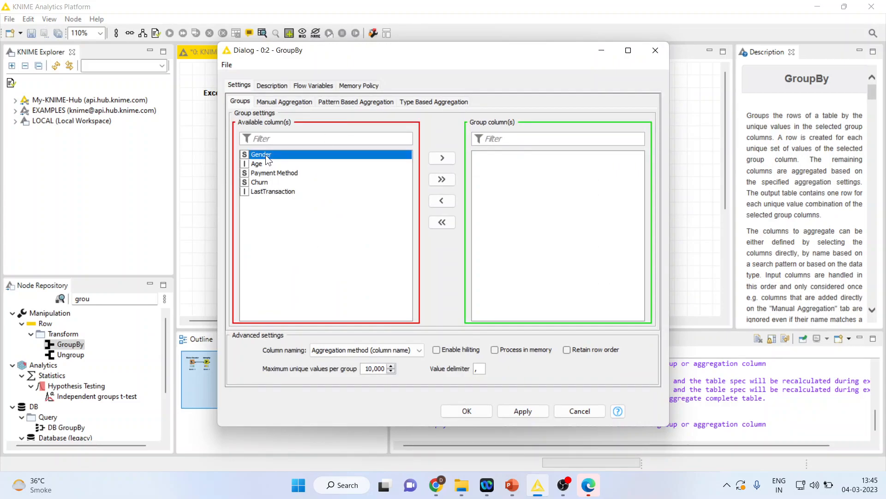
{"action": "left_click", "coordinate": [442, 158]}
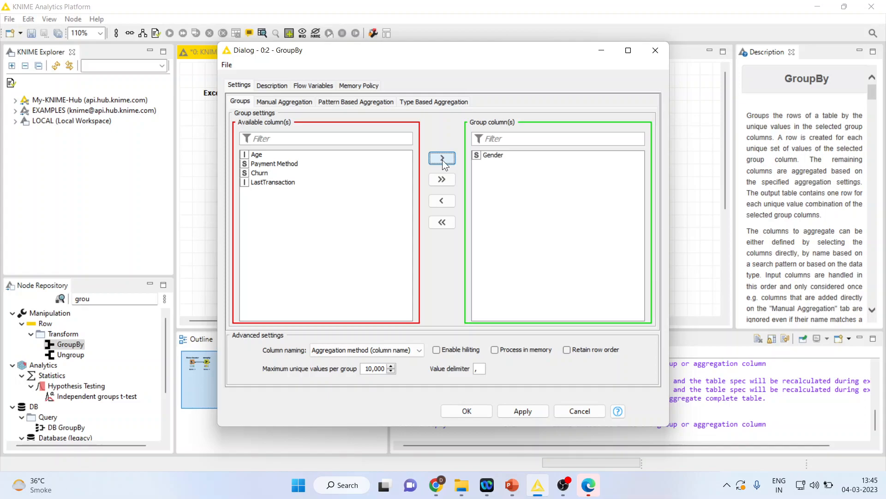
{"action": "mouse_move", "coordinate": [287, 108]}
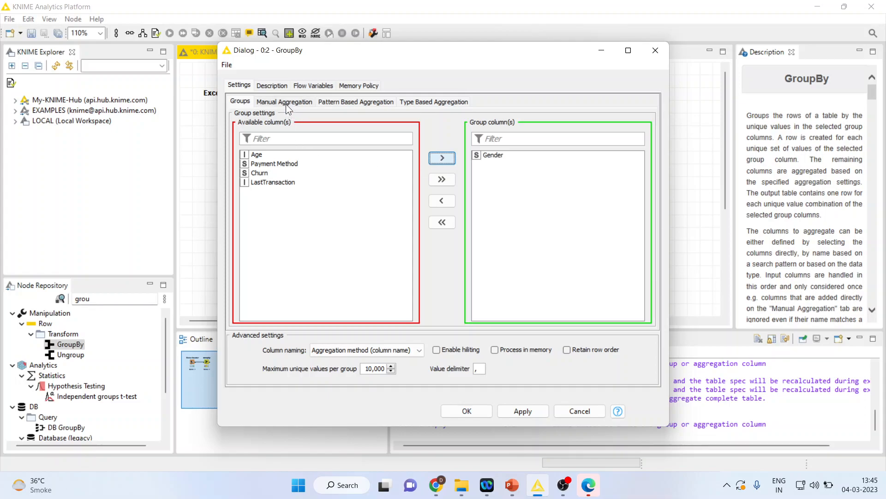
Add Age mean, Age standard deviation and LastTransaction mean aggregations
{"action": "left_click", "coordinate": [283, 102]}
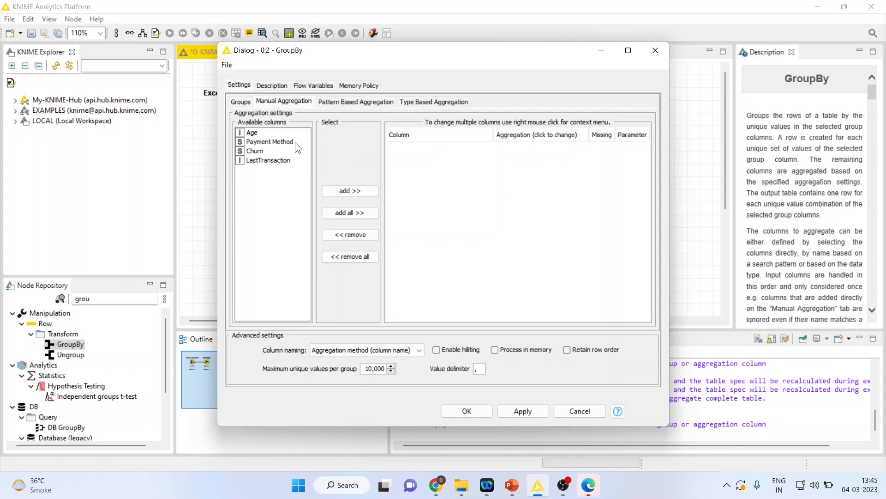
{"action": "mouse_move", "coordinate": [260, 143]}
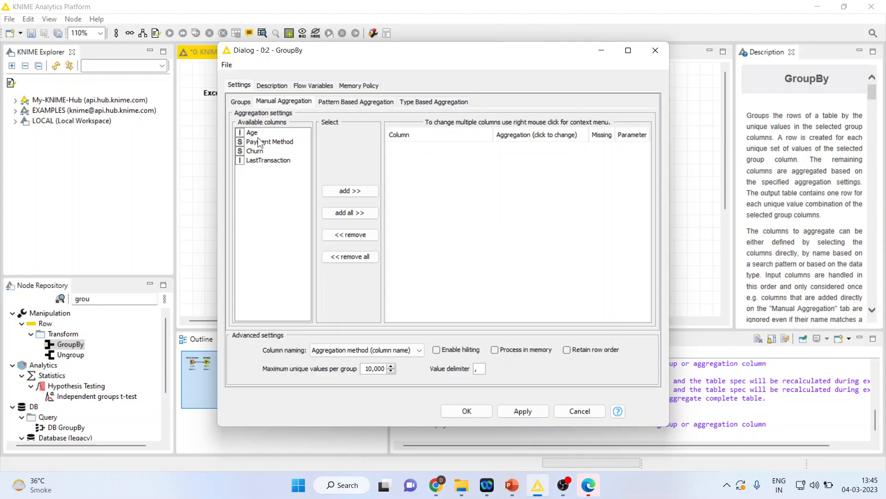
{"action": "left_click", "coordinate": [350, 191]}
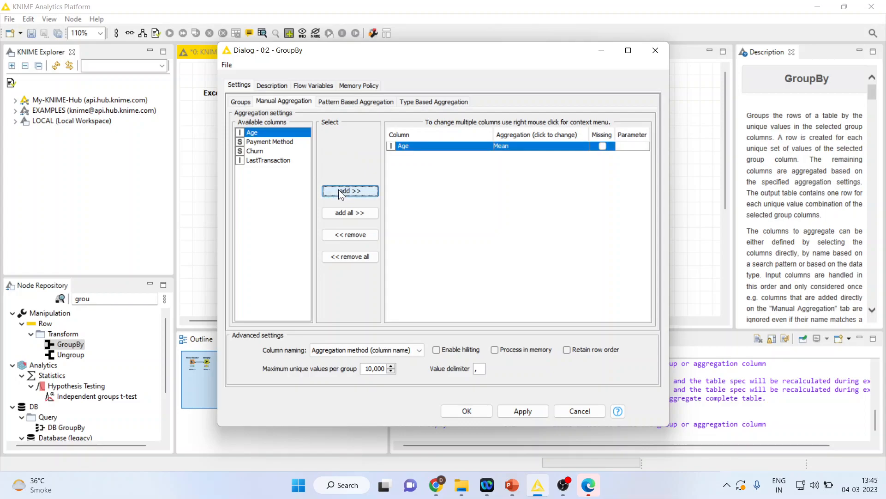
{"action": "mouse_move", "coordinate": [536, 156]}
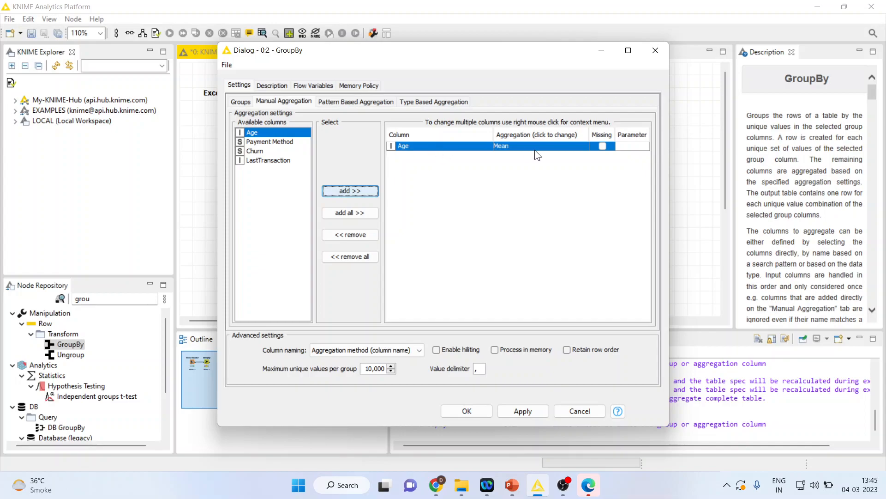
{"action": "mouse_move", "coordinate": [235, 173]}
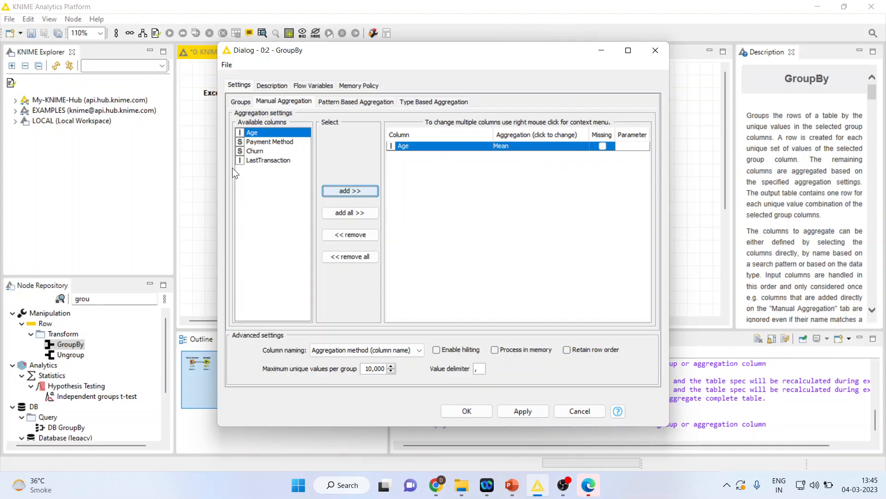
{"action": "mouse_move", "coordinate": [350, 190]}
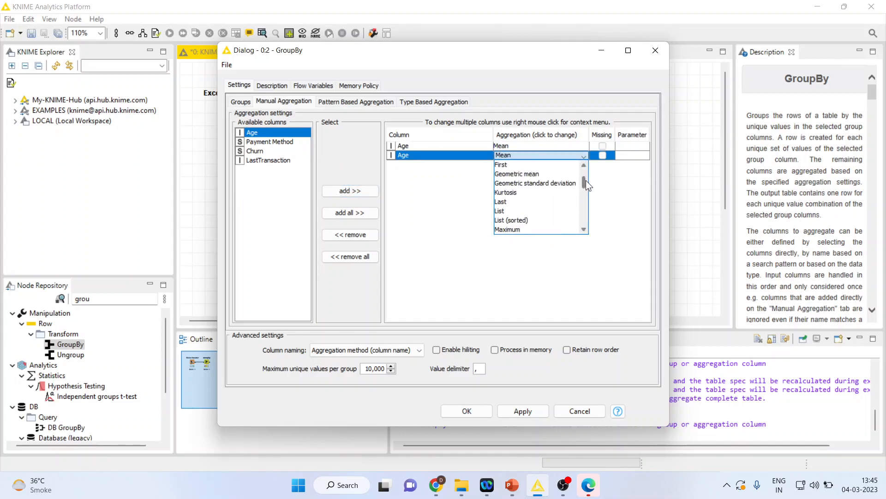
{"action": "scroll", "scroll_direction": "down", "scroll_amount": 3}
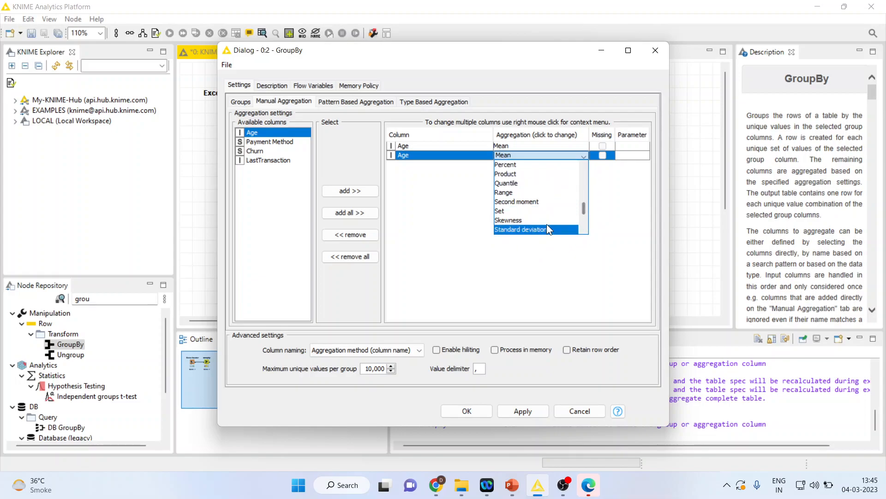
{"action": "left_click", "coordinate": [520, 229]}
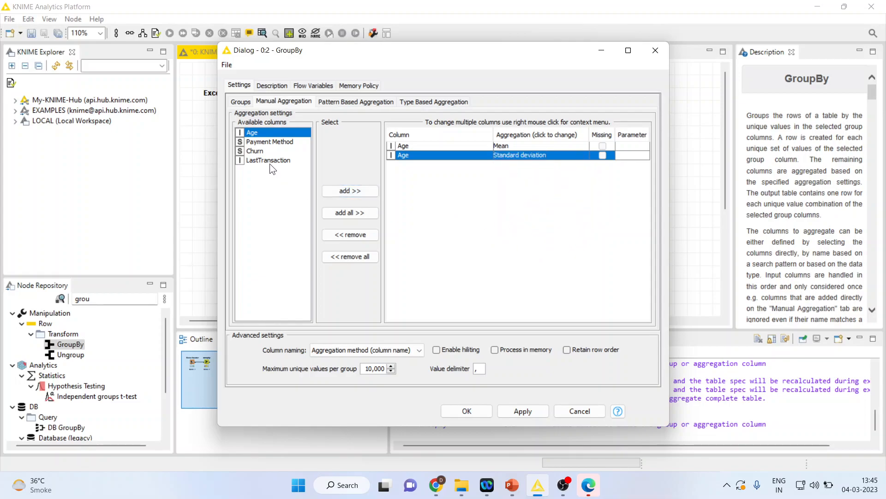
{"action": "left_click", "coordinate": [349, 191]}
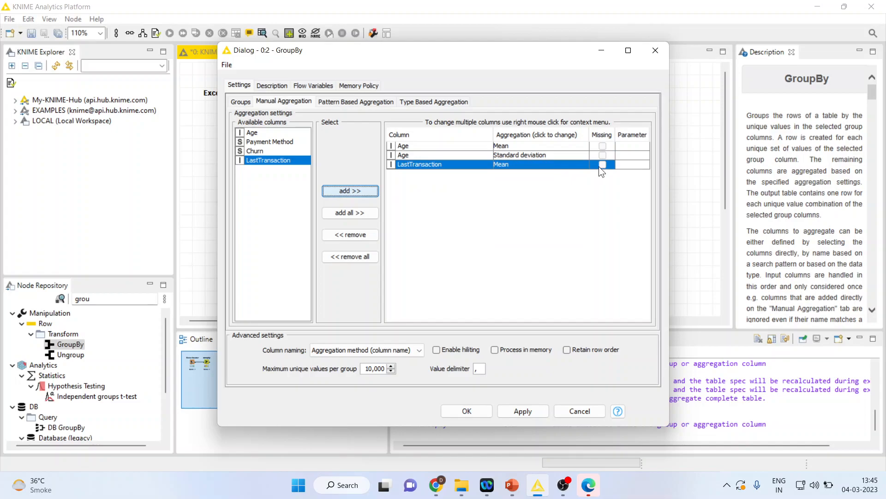
{"action": "left_click", "coordinate": [349, 190]}
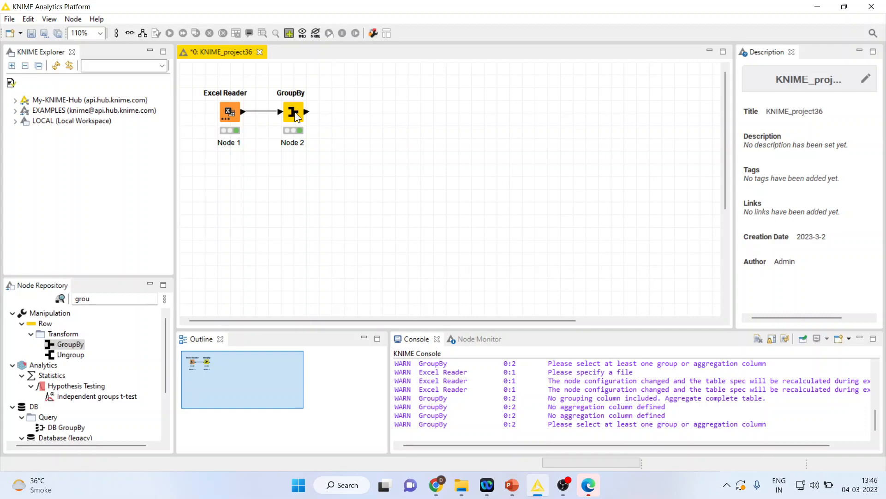
{"action": "right_click", "coordinate": [292, 111]}
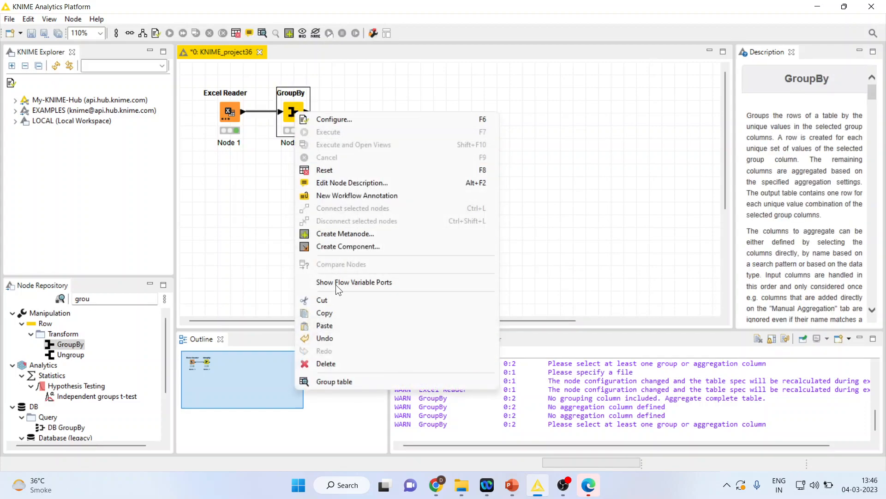
{"action": "left_click", "coordinate": [334, 381]}
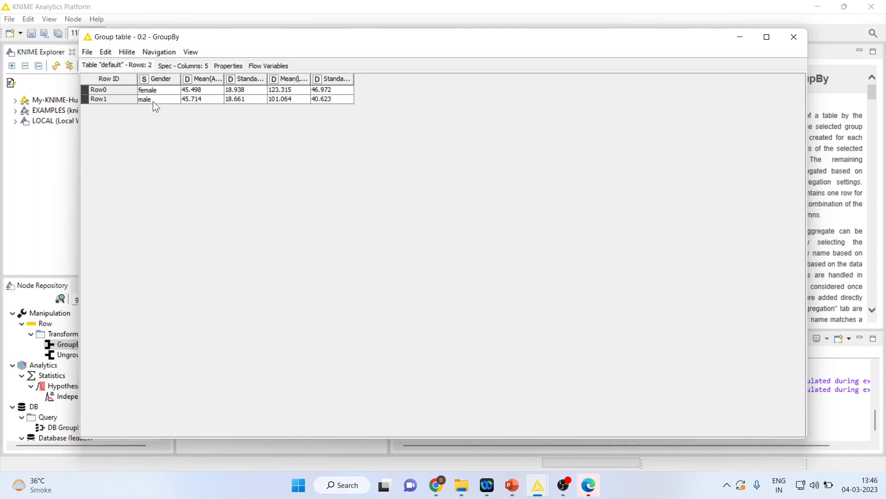
{"action": "left_click", "coordinate": [161, 90]}
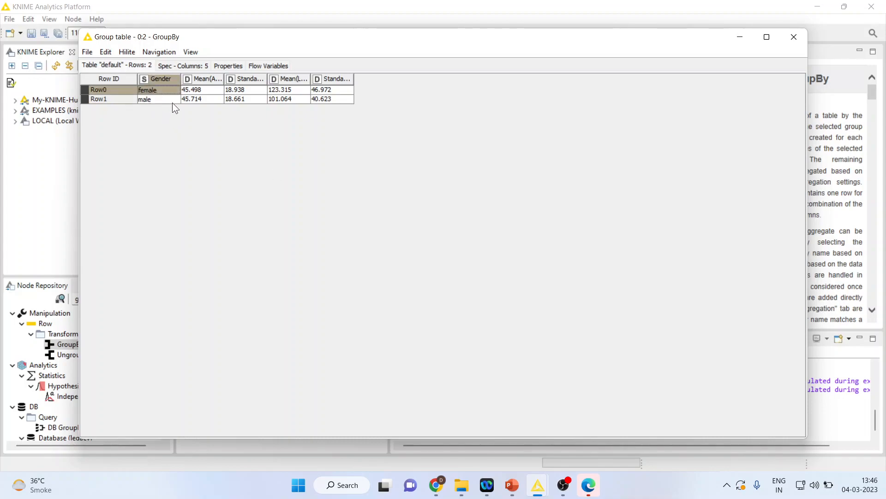
{"action": "mouse_move", "coordinate": [197, 110]}
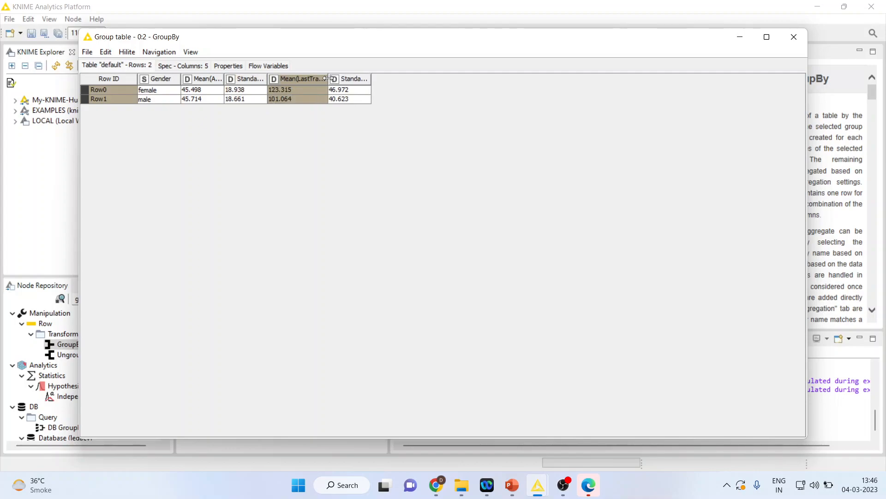
{"action": "left_click_drag", "start_coordinate": [330, 79], "coordinate": [392, 78]}
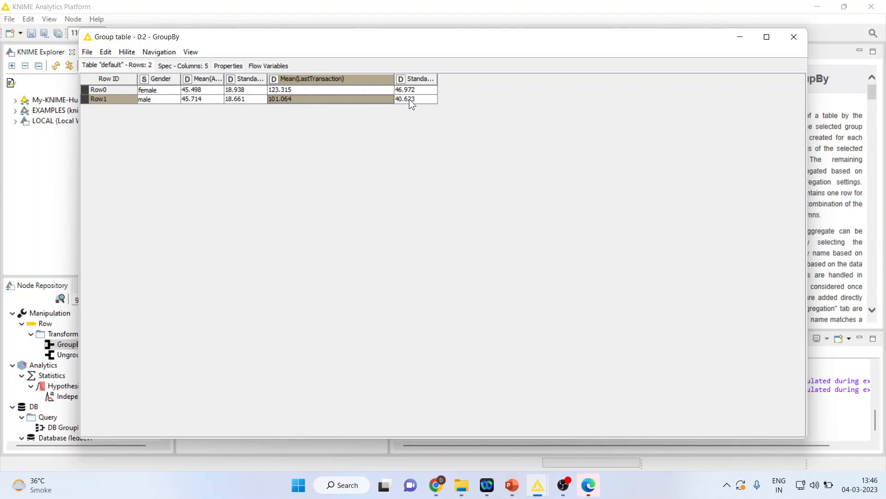
{"action": "mouse_move", "coordinate": [806, 78]}
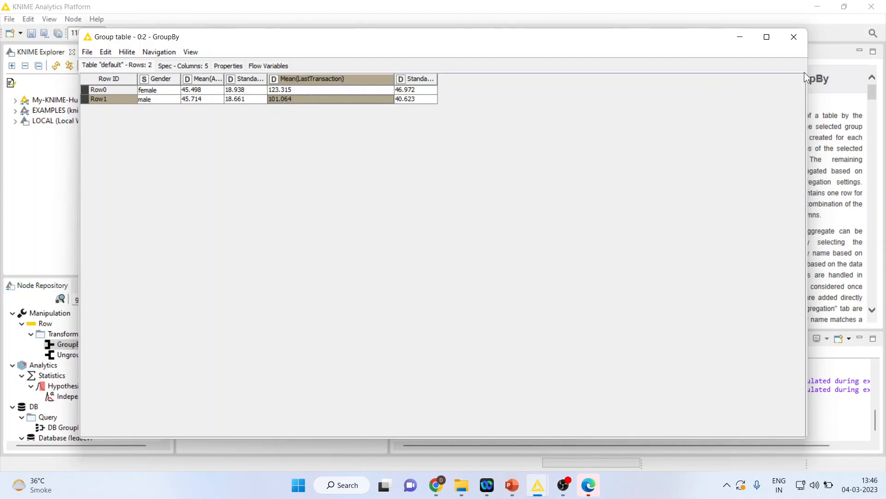
{"action": "left_click", "coordinate": [794, 37]}
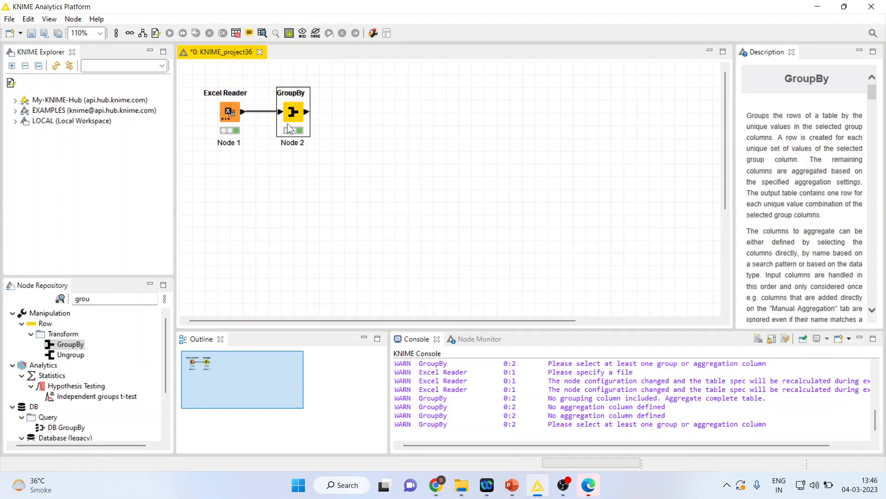
Reconfigure GroupBy, replacing Gender with Churn as the grouping column
{"action": "right_click", "coordinate": [293, 111]}
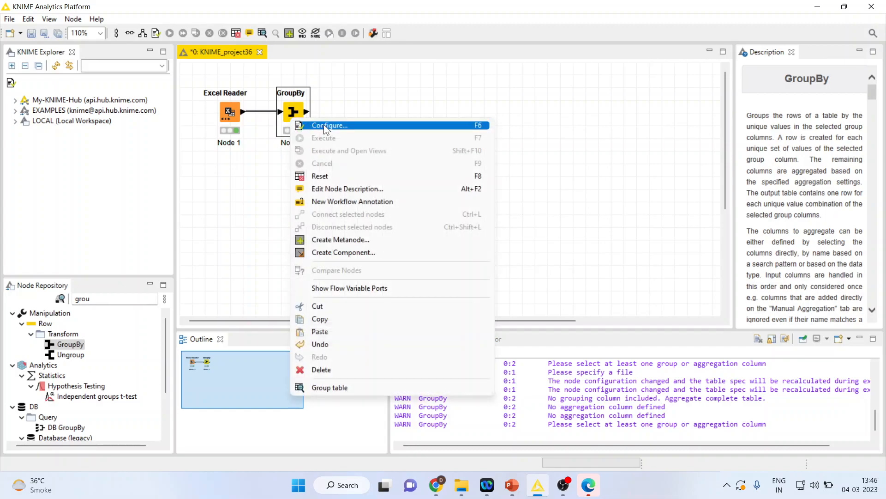
{"action": "left_click", "coordinate": [329, 125]}
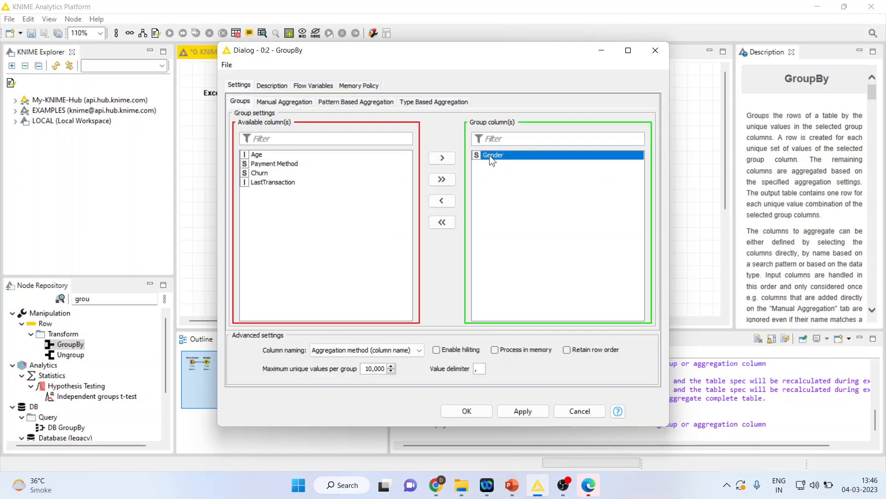
{"action": "left_click", "coordinate": [442, 200]}
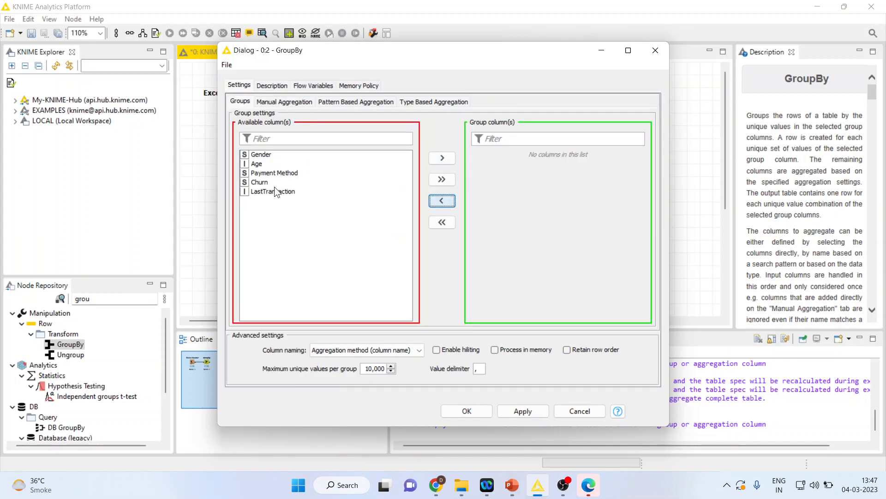
{"action": "left_click", "coordinate": [260, 182]}
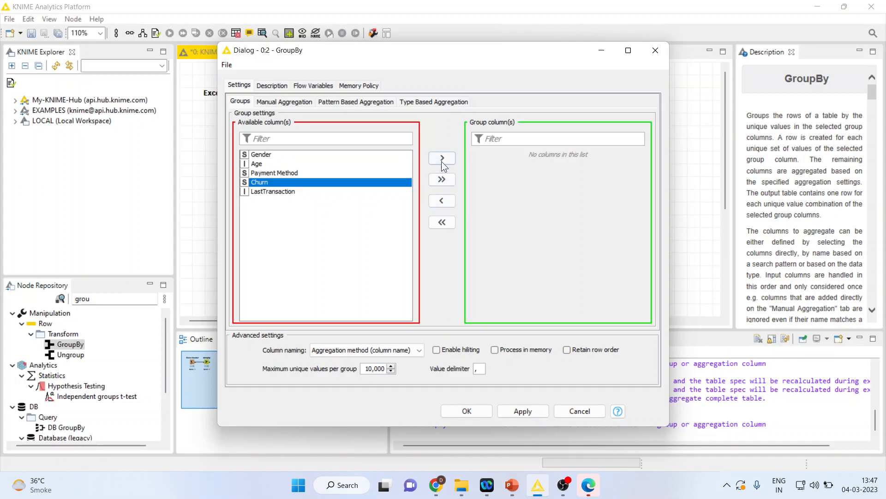
{"action": "left_click", "coordinate": [442, 158]}
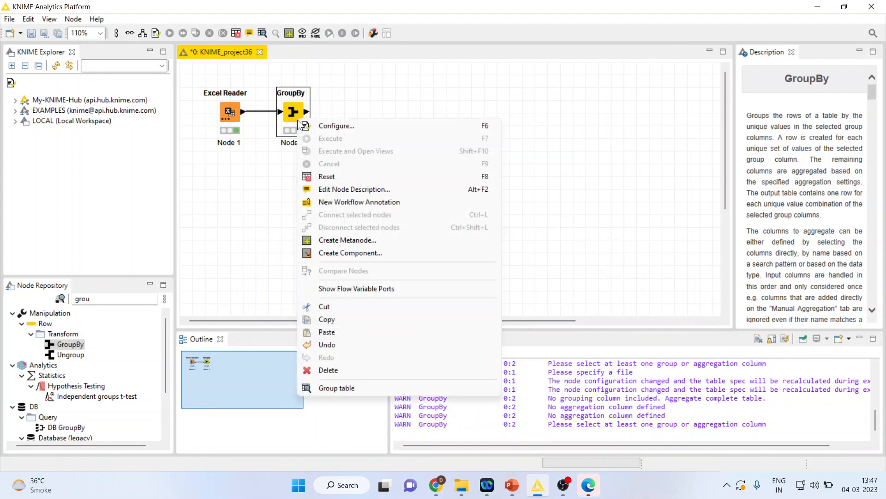
Open the Churn group table and inspect mean Age and LastTransaction for loyal and churn groups
{"action": "left_click", "coordinate": [337, 388]}
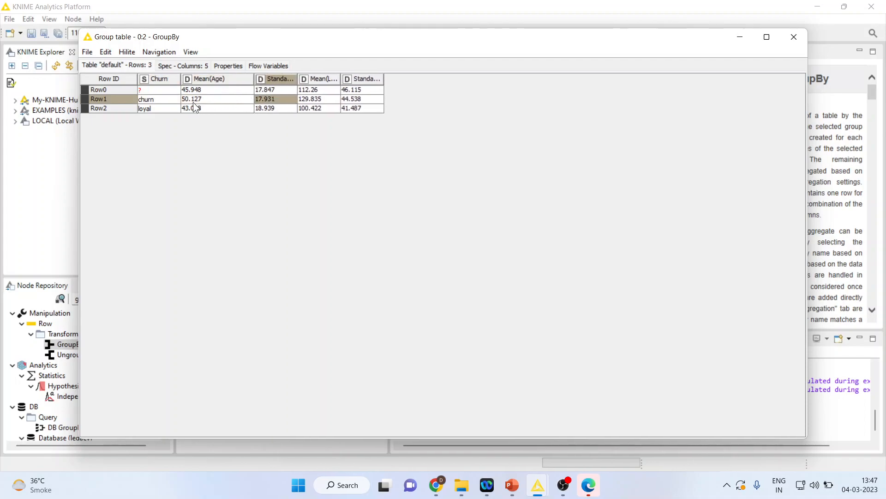
{"action": "left_click", "coordinate": [144, 108]}
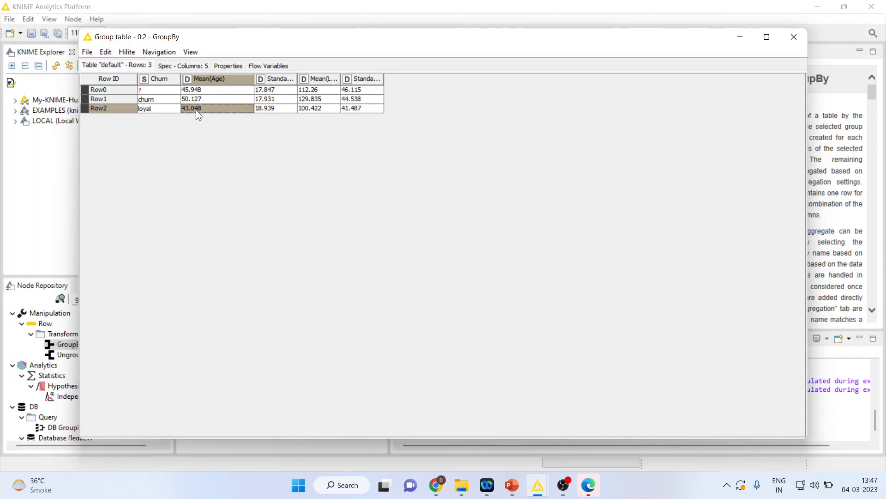
{"action": "mouse_move", "coordinate": [172, 116]}
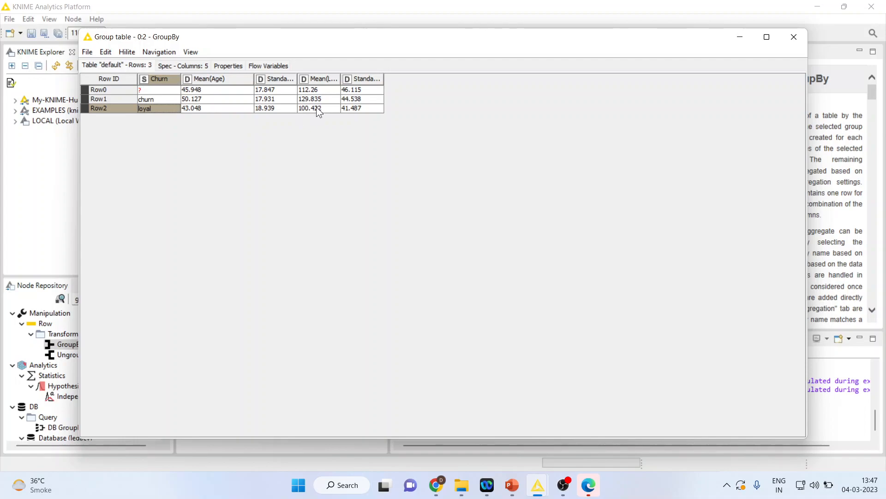
{"action": "left_click", "coordinate": [318, 108]}
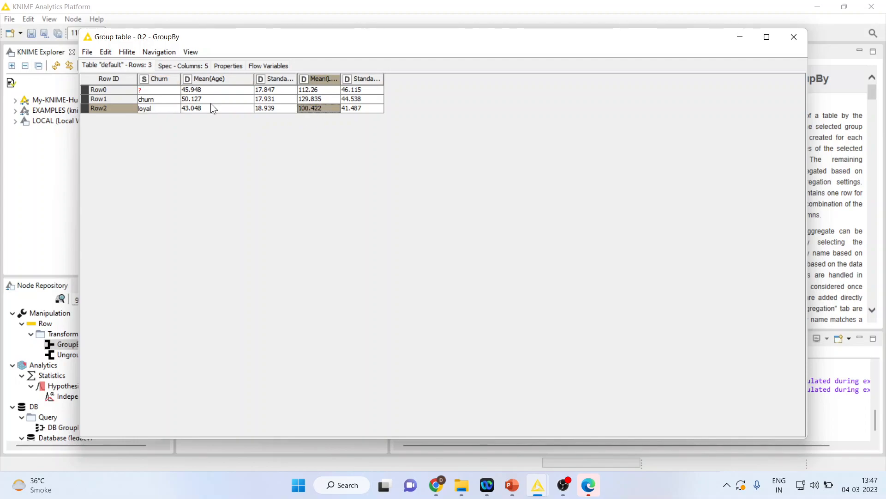
{"action": "left_click", "coordinate": [319, 98]}
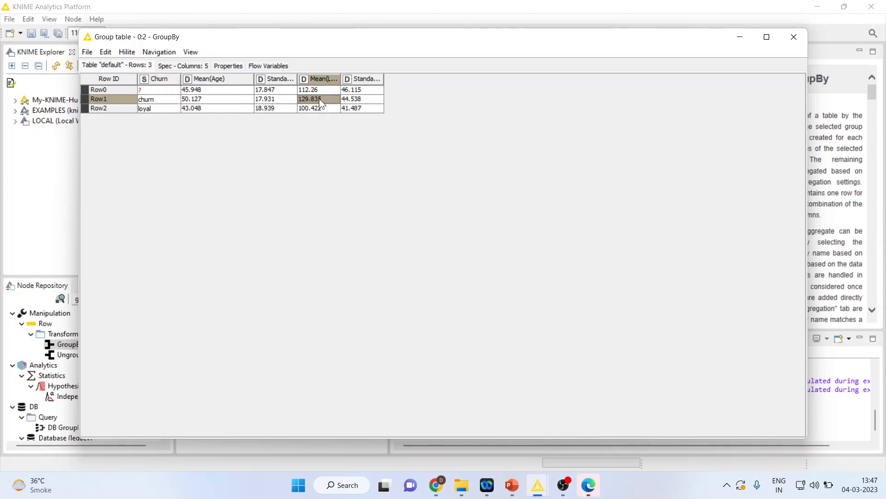